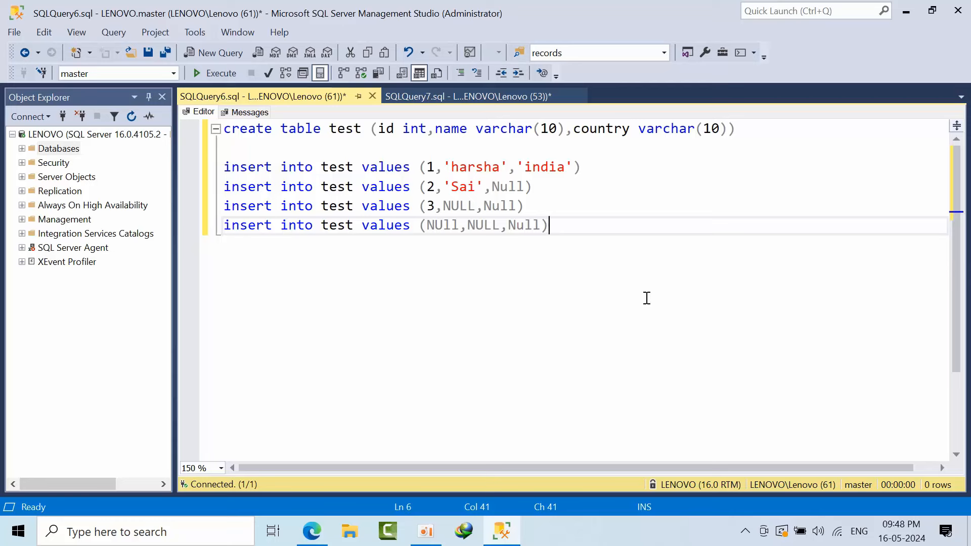
mouse_move(771, 350)
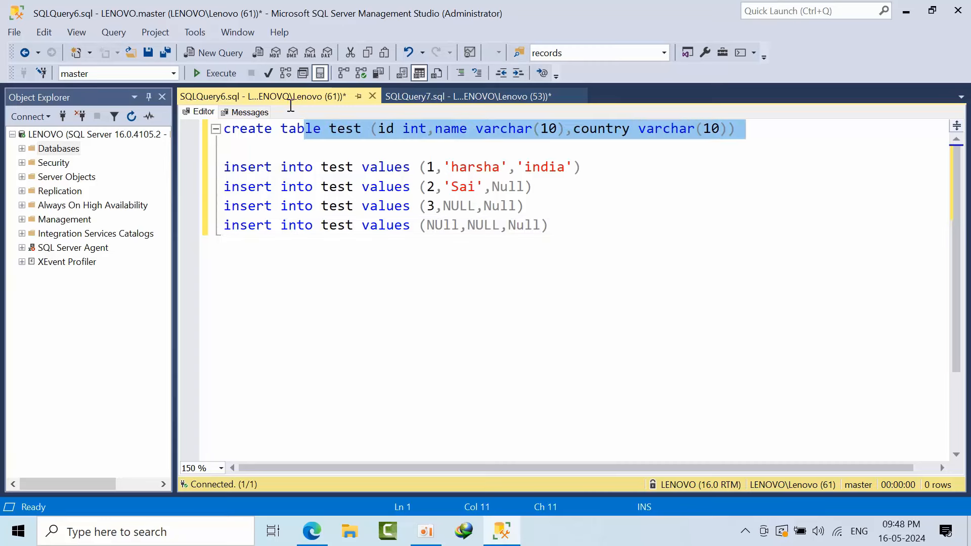
Step: Run the CREATE TABLE statement for test, then run the four INSERT statements with NULLs
left_click(215, 73)
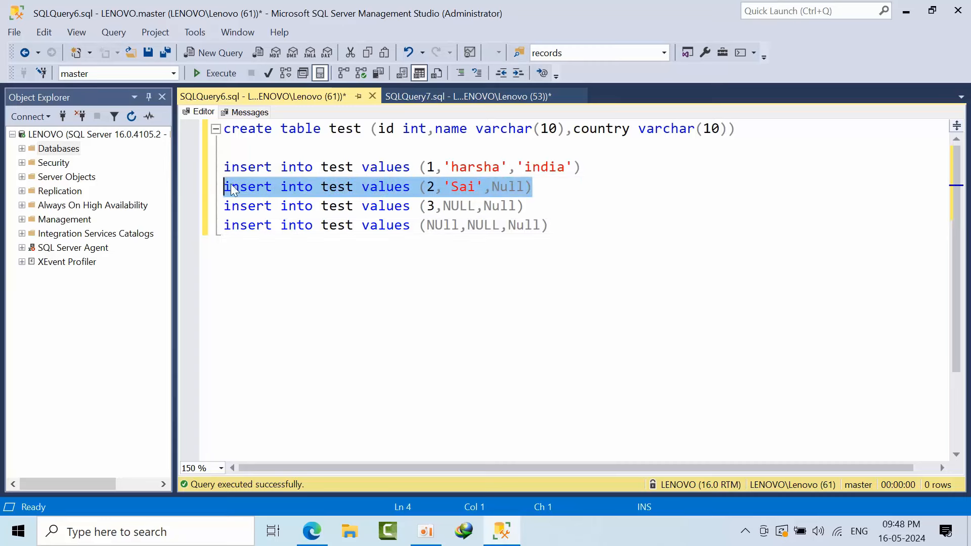
left_click(224, 206)
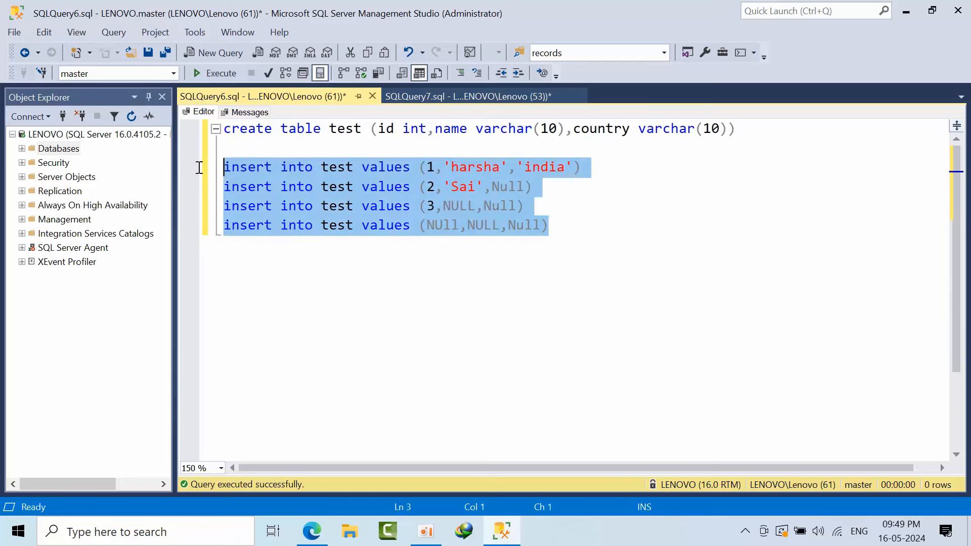
left_click(221, 73)
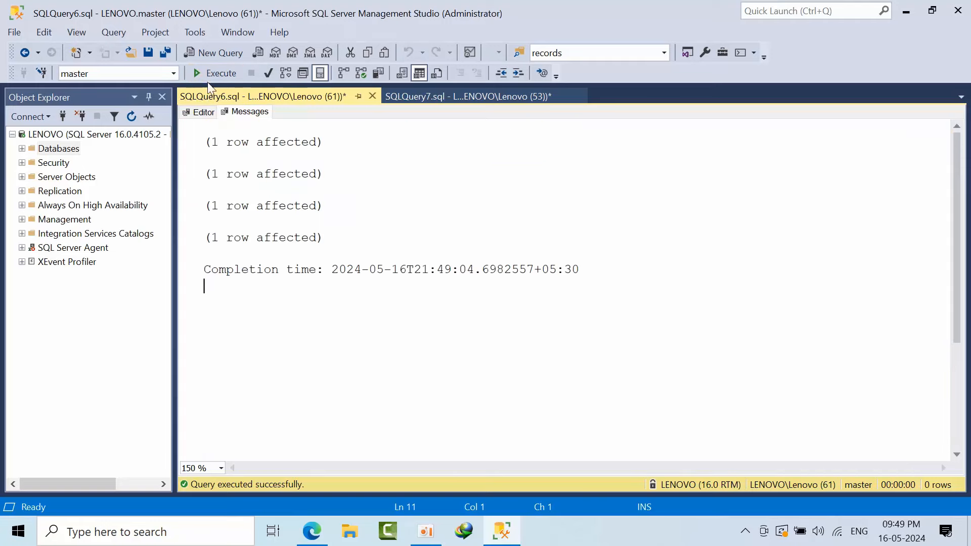
Step: Run SELECT * FROM test and inspect the four returned rows in the Results grid
left_click(203, 112)
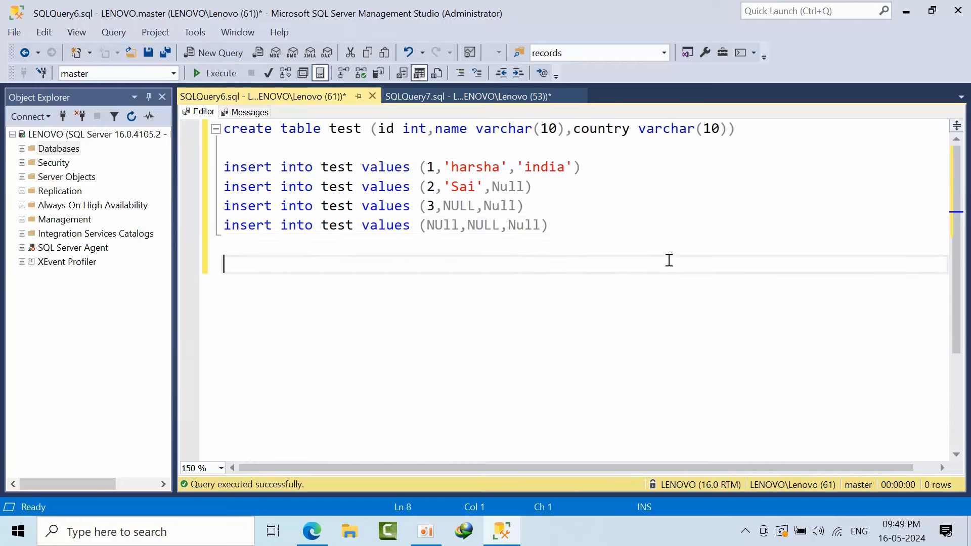
type("select  * from")
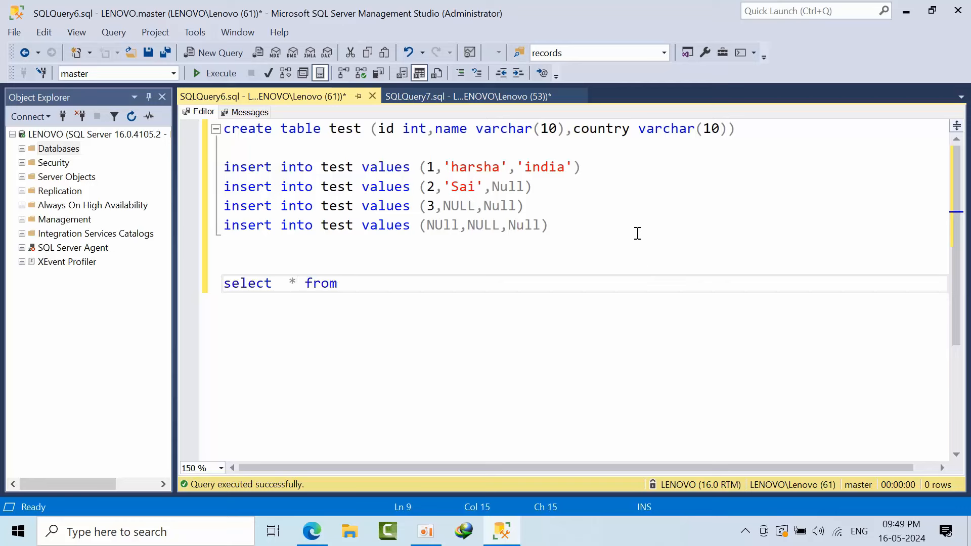
type("test")
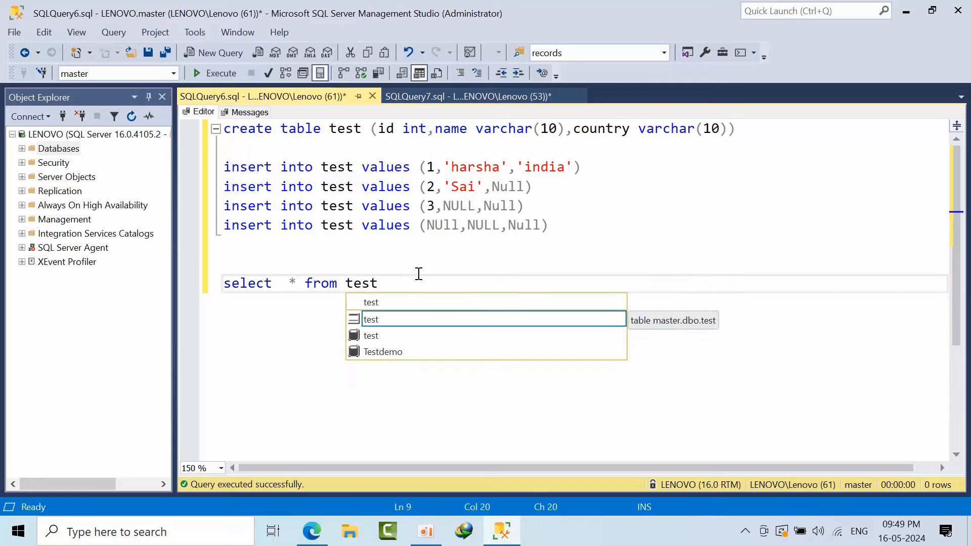
left_click(220, 72)
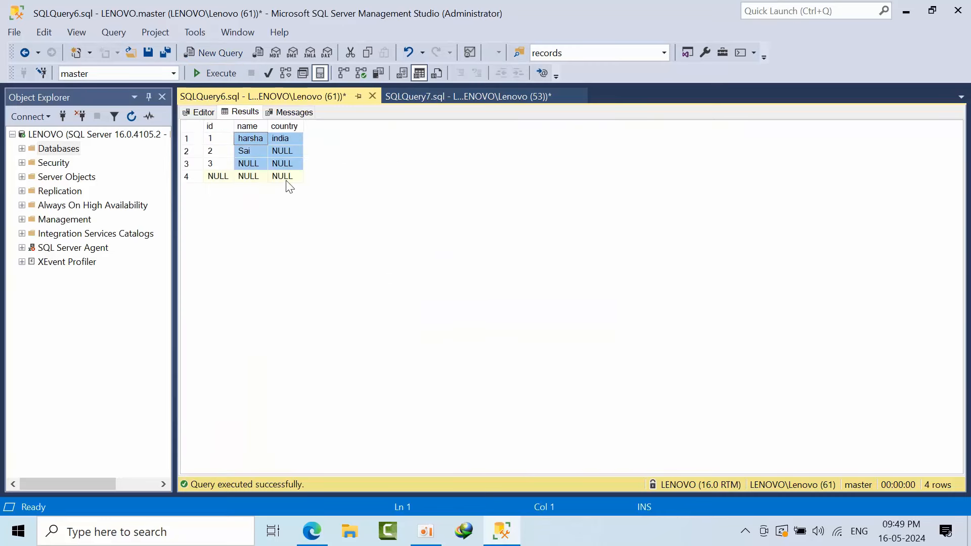
left_click(219, 138)
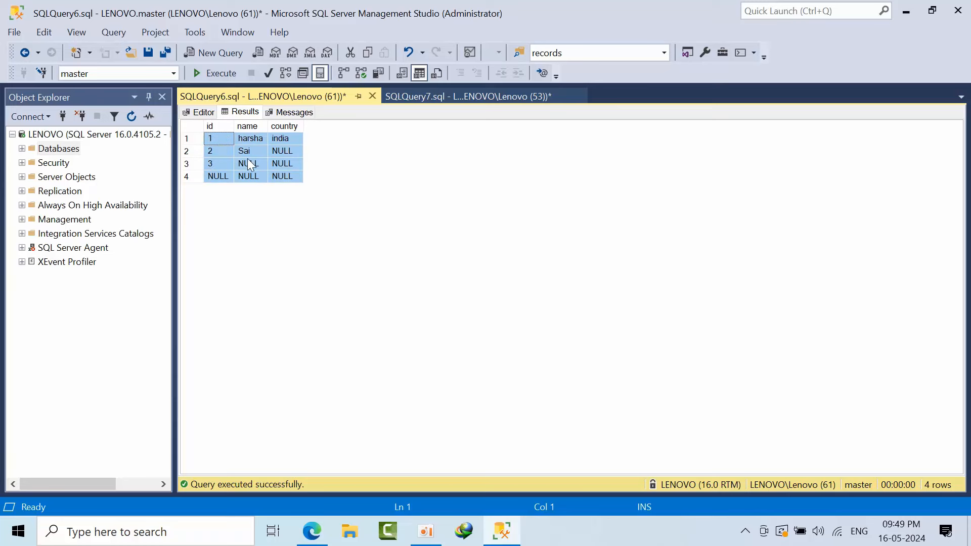
left_click(203, 112)
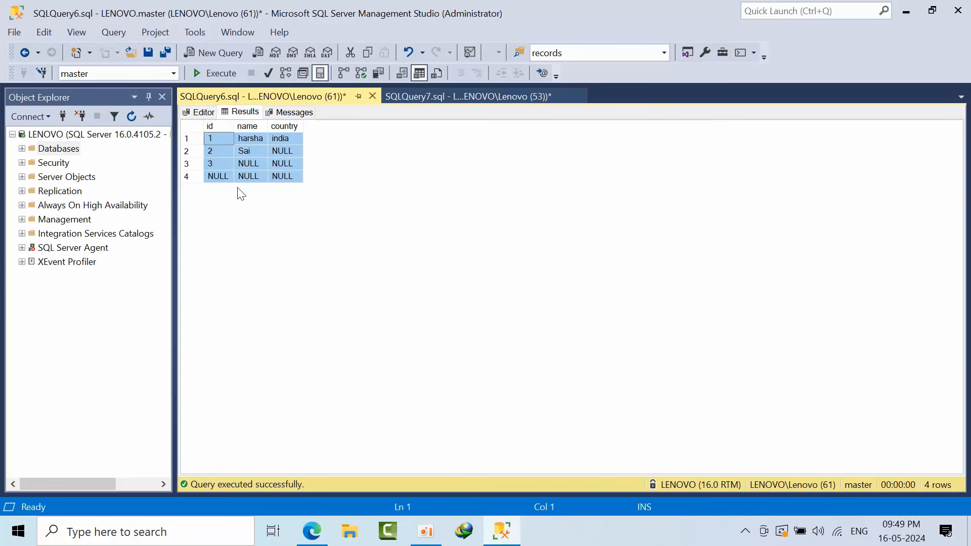
left_click(203, 112)
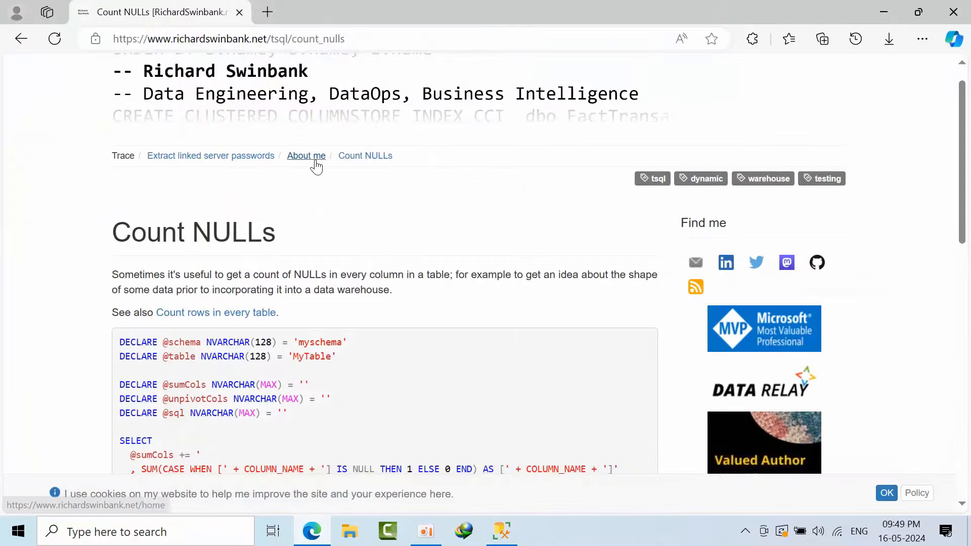
Step: Scroll through the T-SQL script on the richardswinbank.net Count NULLs page
scroll("down", 3)
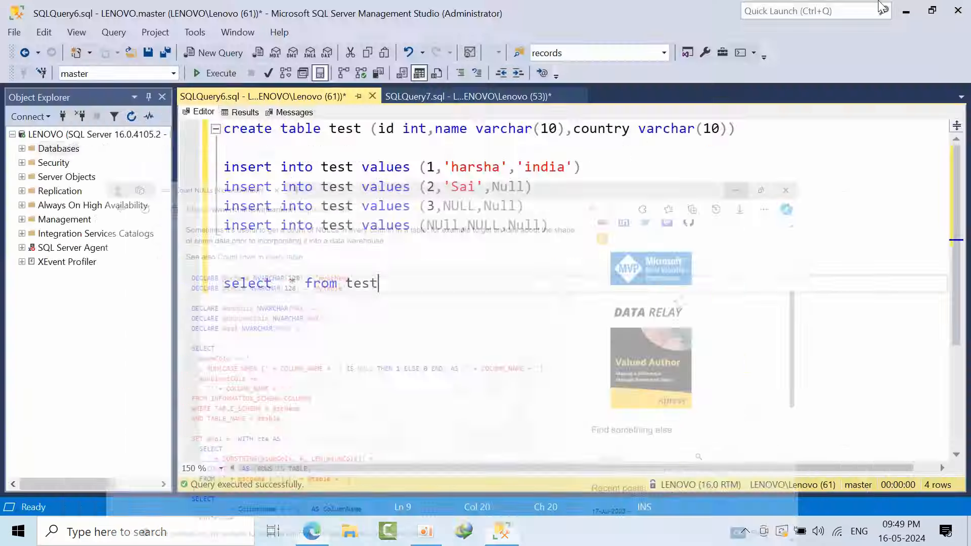
left_click(467, 96)
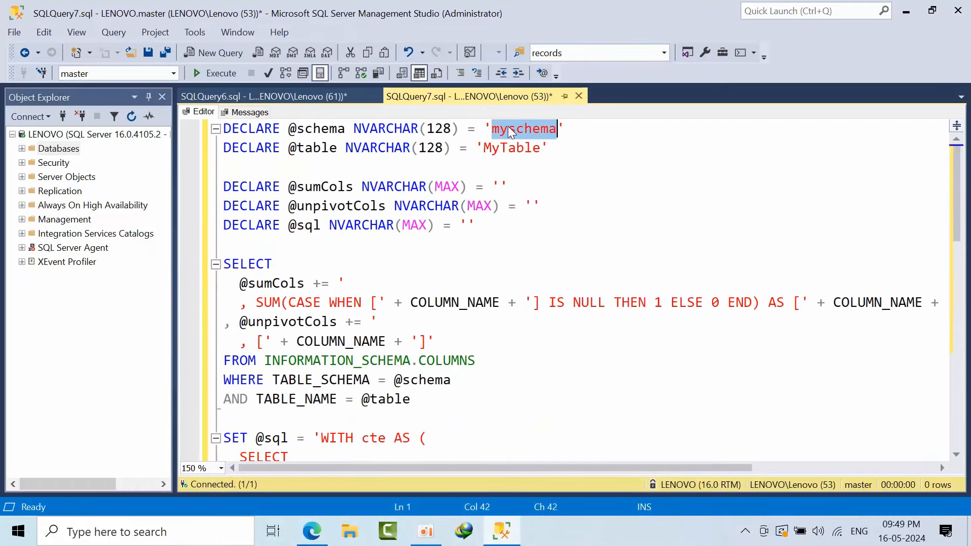
type("dbo")
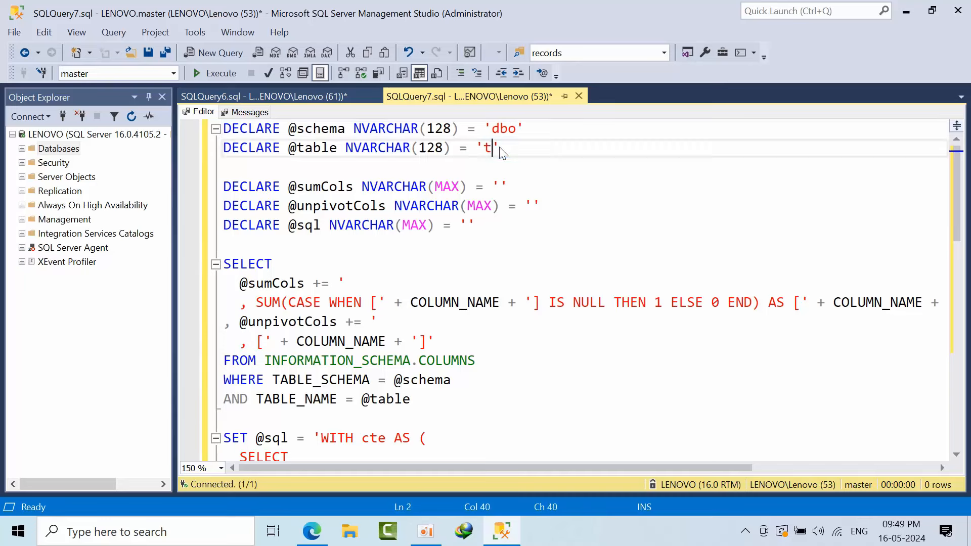
type("est")
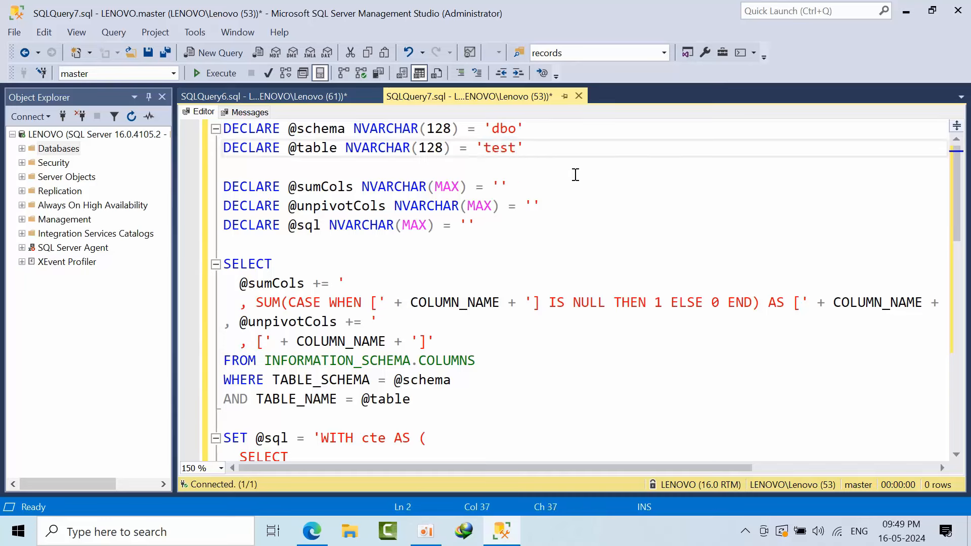
left_click(218, 73)
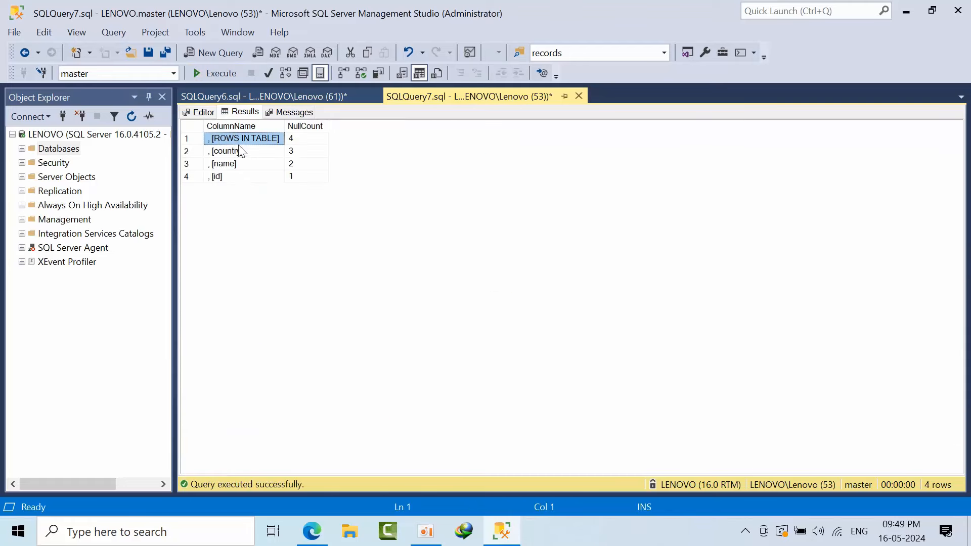
left_click(306, 138)
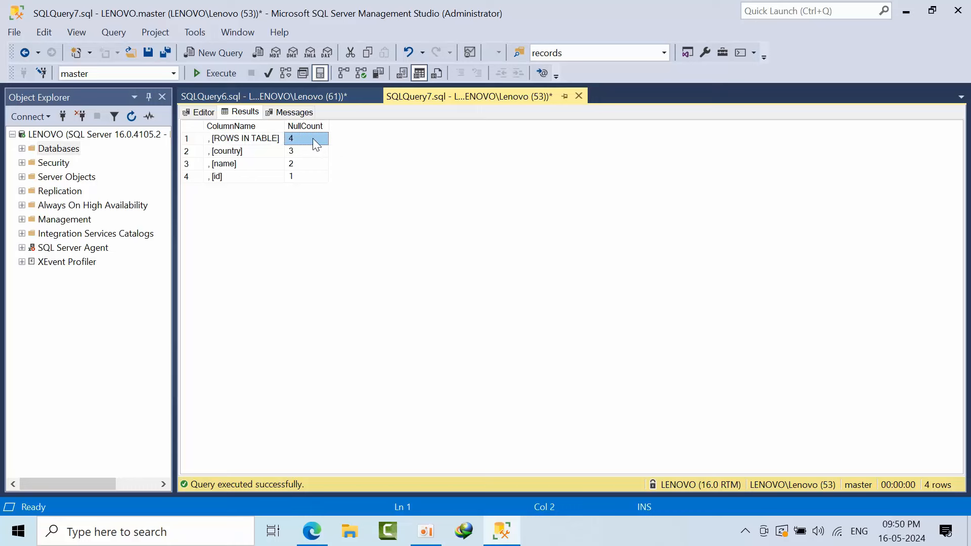
left_click(243, 151)
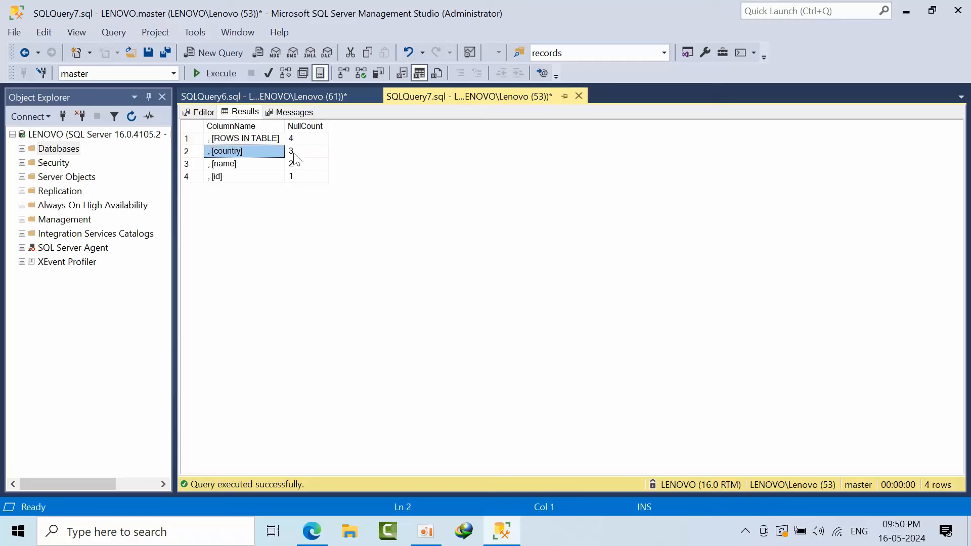
left_click(305, 151)
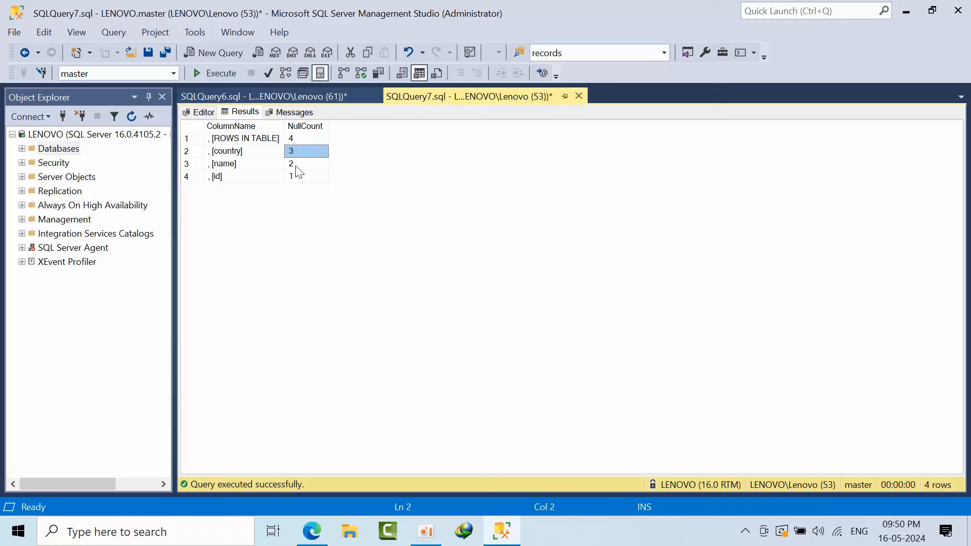
left_click(305, 177)
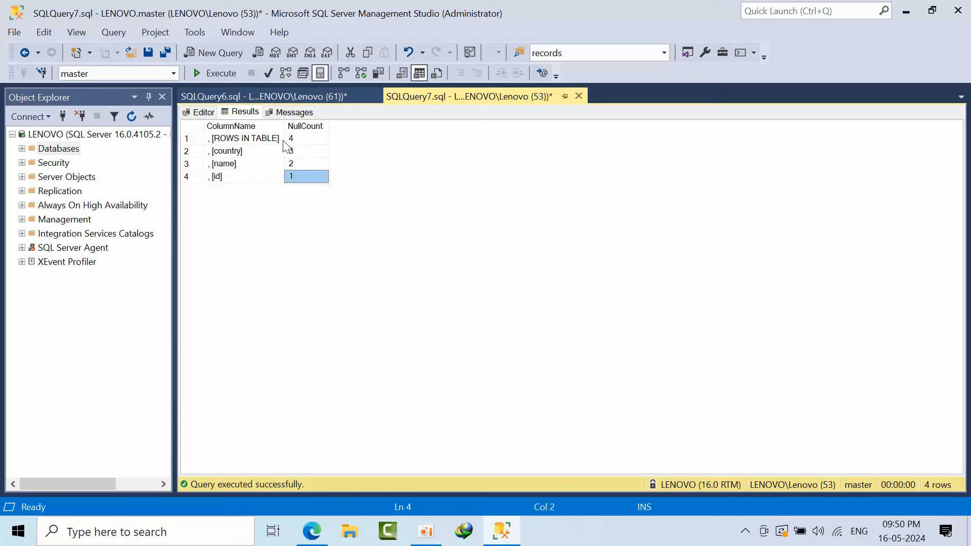
left_click(306, 139)
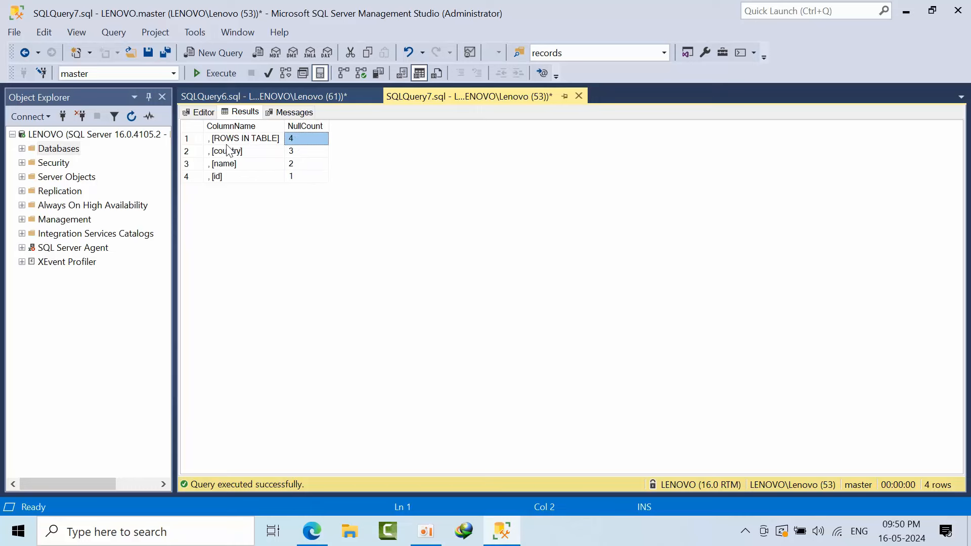
left_click(244, 138)
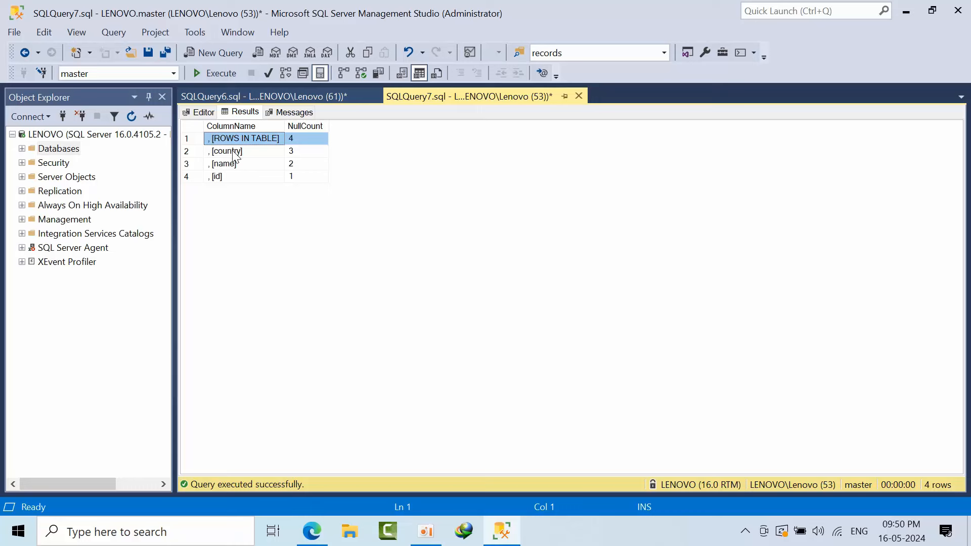
left_click(223, 163)
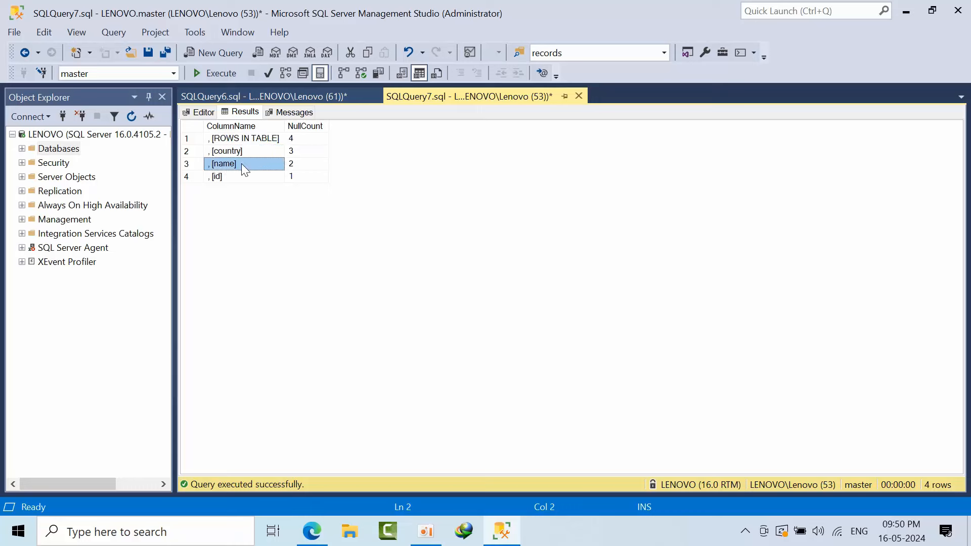
left_click(242, 177)
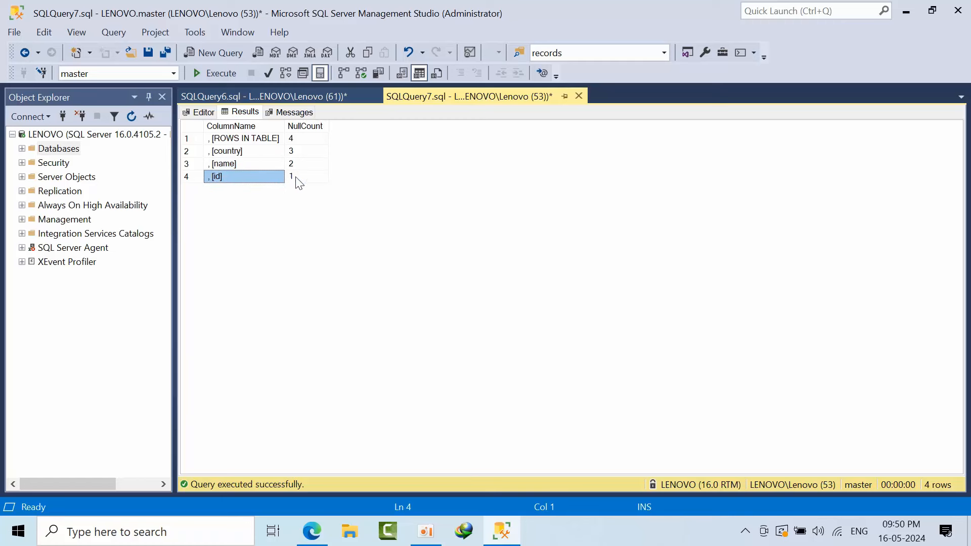
left_click(306, 176)
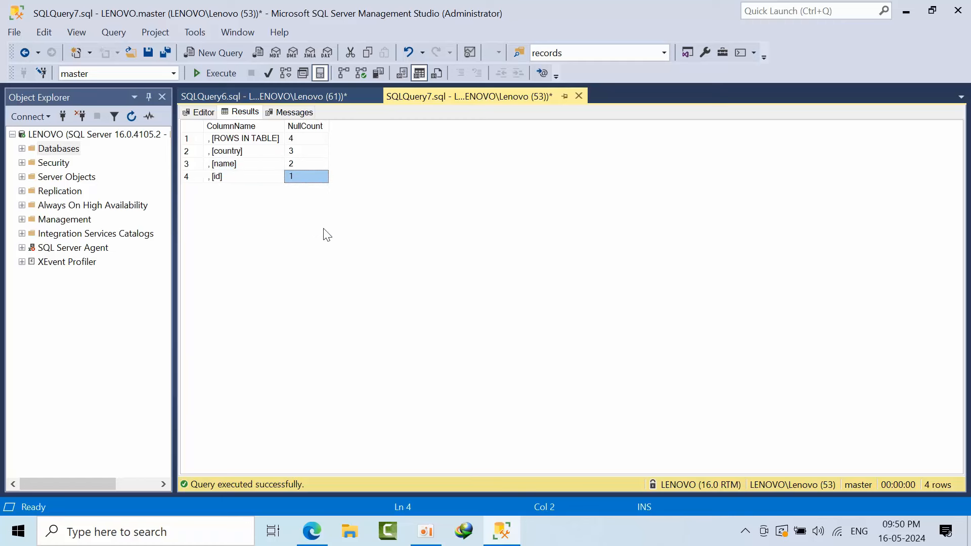
mouse_move(338, 232)
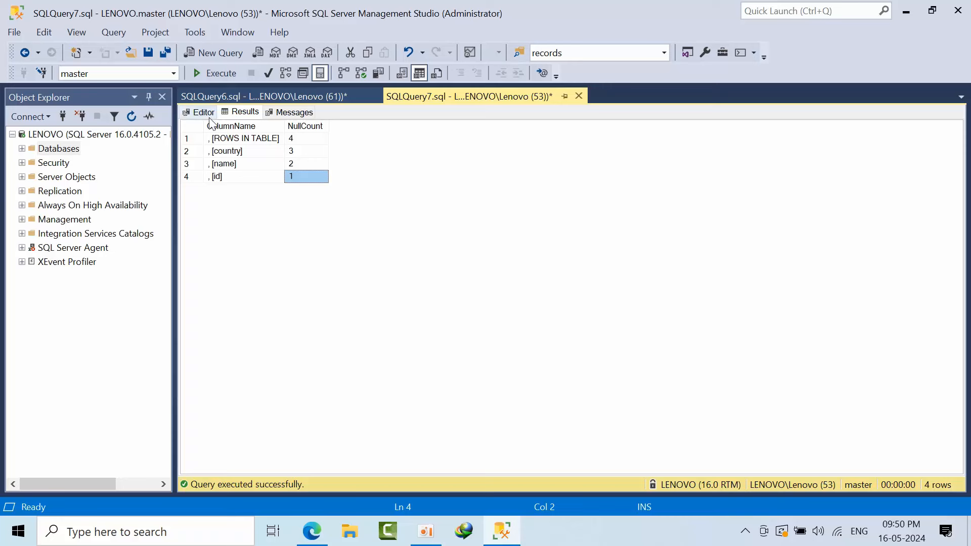
Step: Show the NULL-counting script text again from the Editor tab above the results
left_click(204, 112)
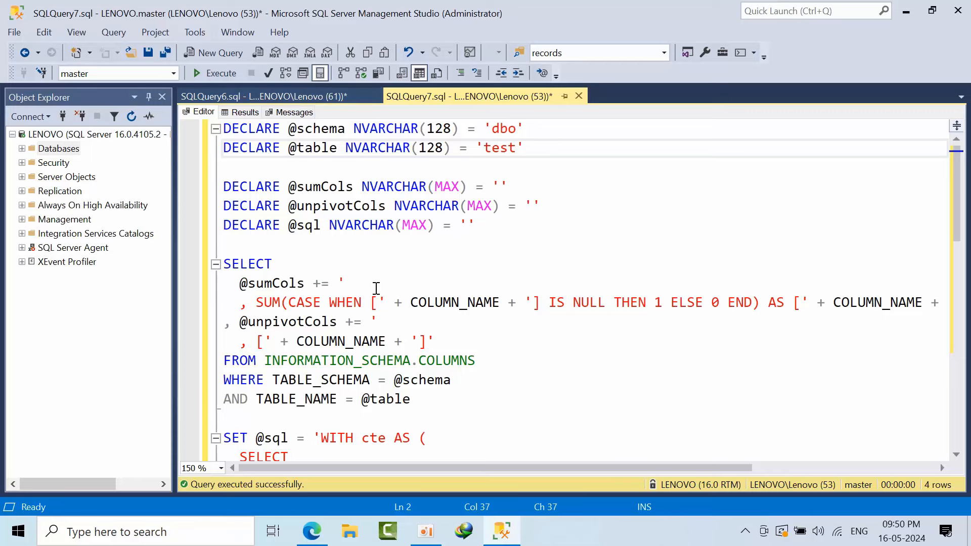
mouse_move(582, 305)
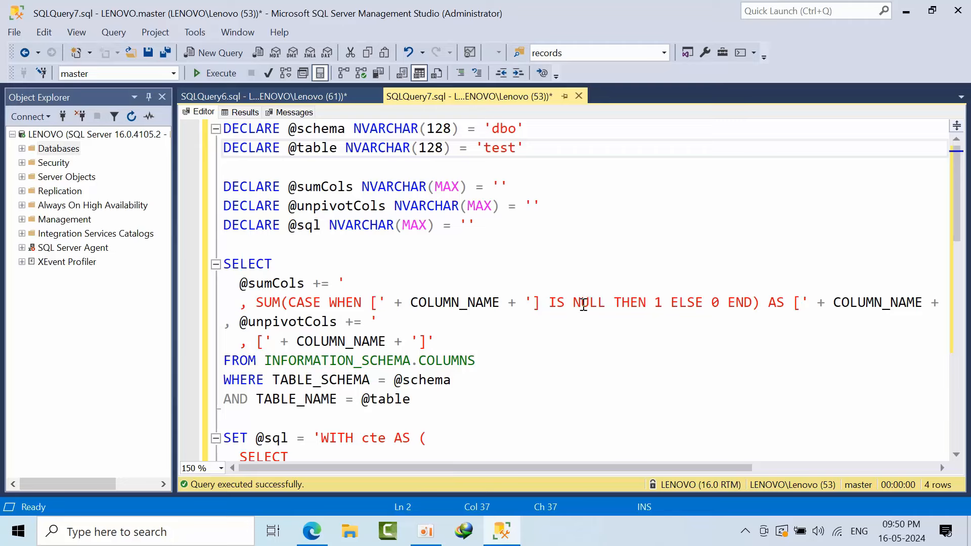